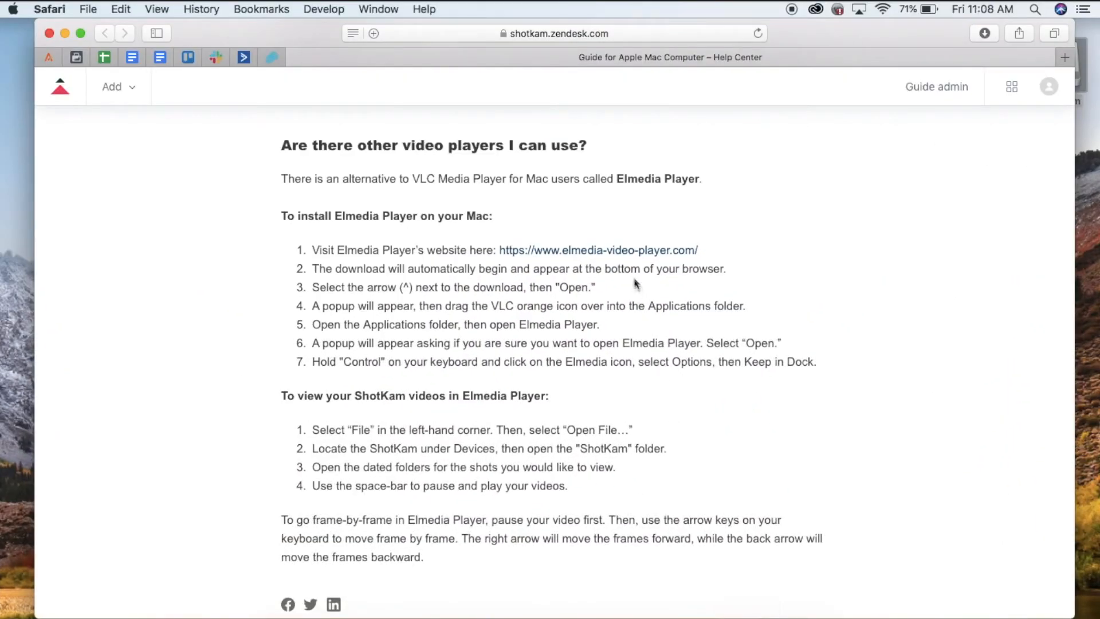
Follow the elmedia-video-player.com link and allow downloads from that site
click(598, 250)
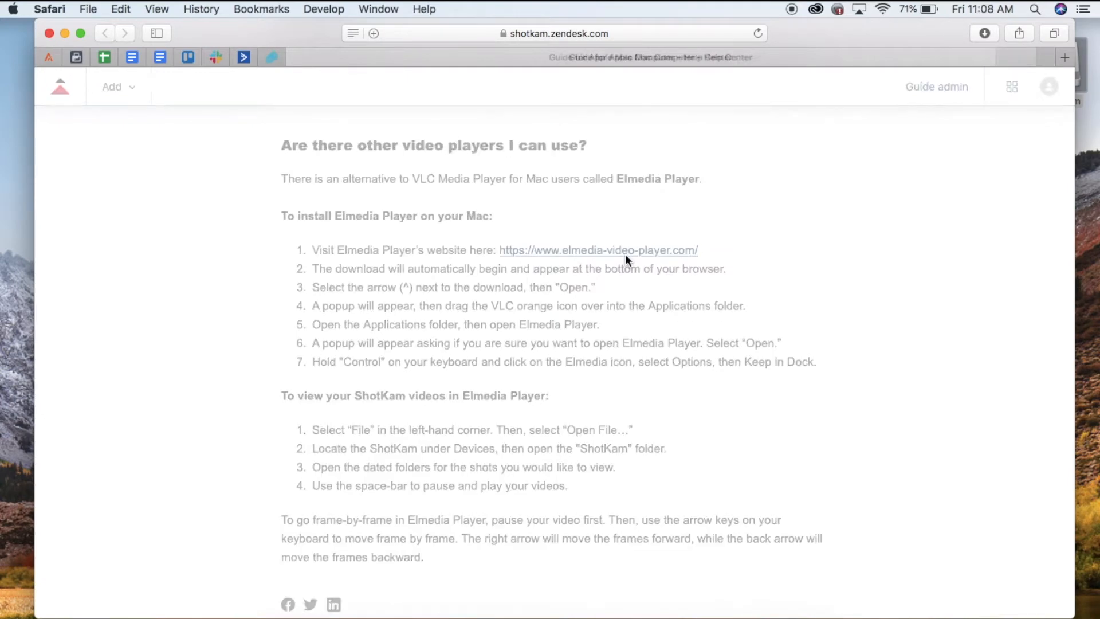
click(598, 250)
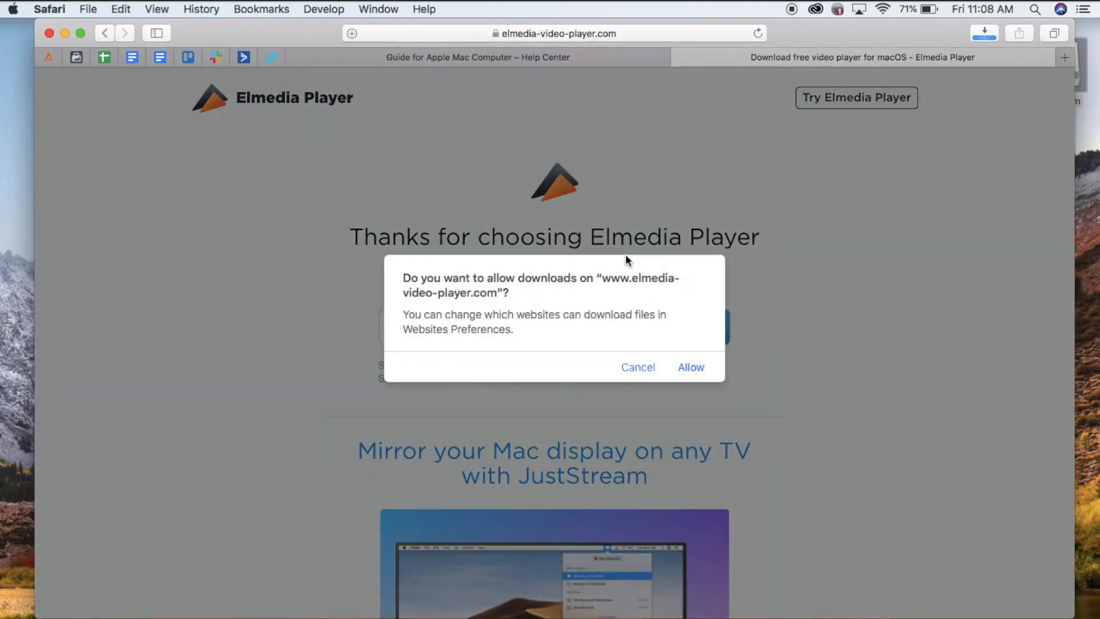
mouse_move(658, 325)
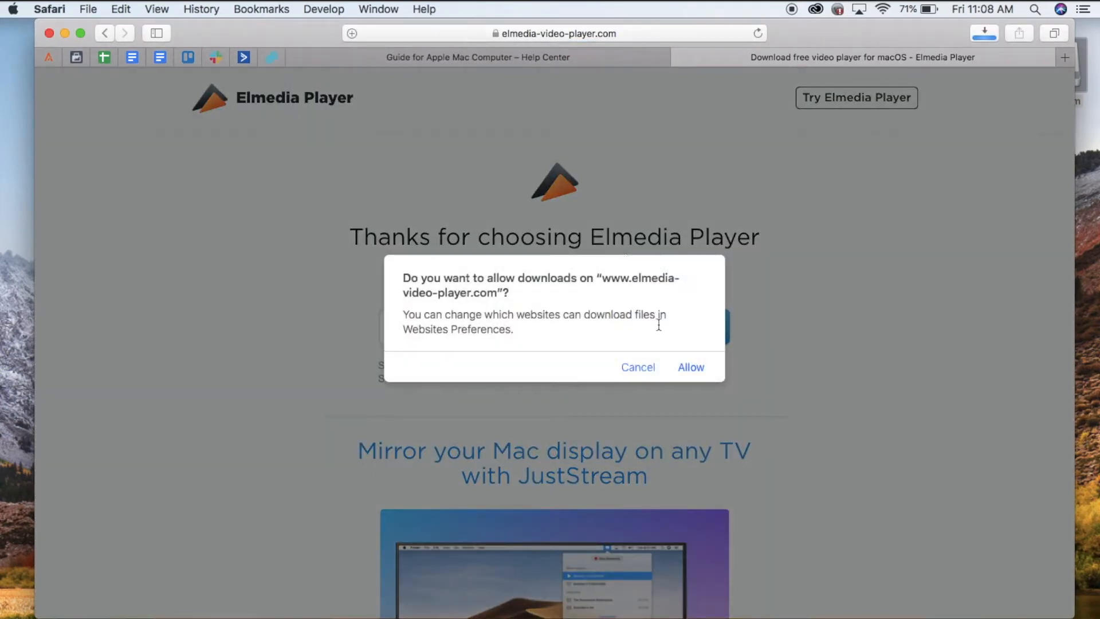
click(690, 367)
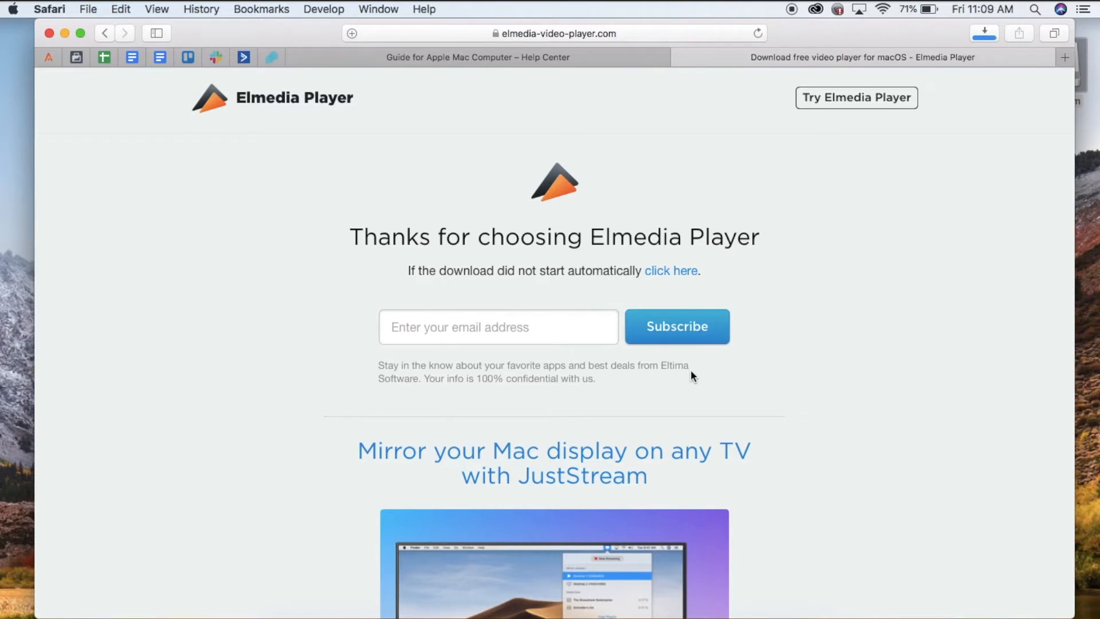
Open elmediaplayer-2.dmg from Safari's downloads list
click(984, 33)
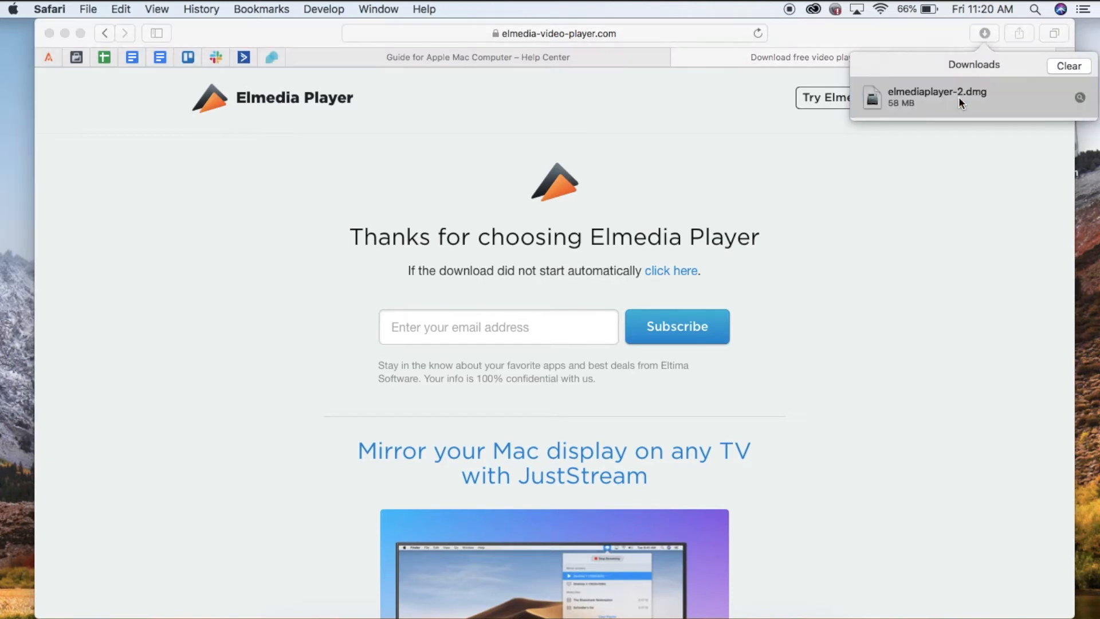
double_click(937, 96)
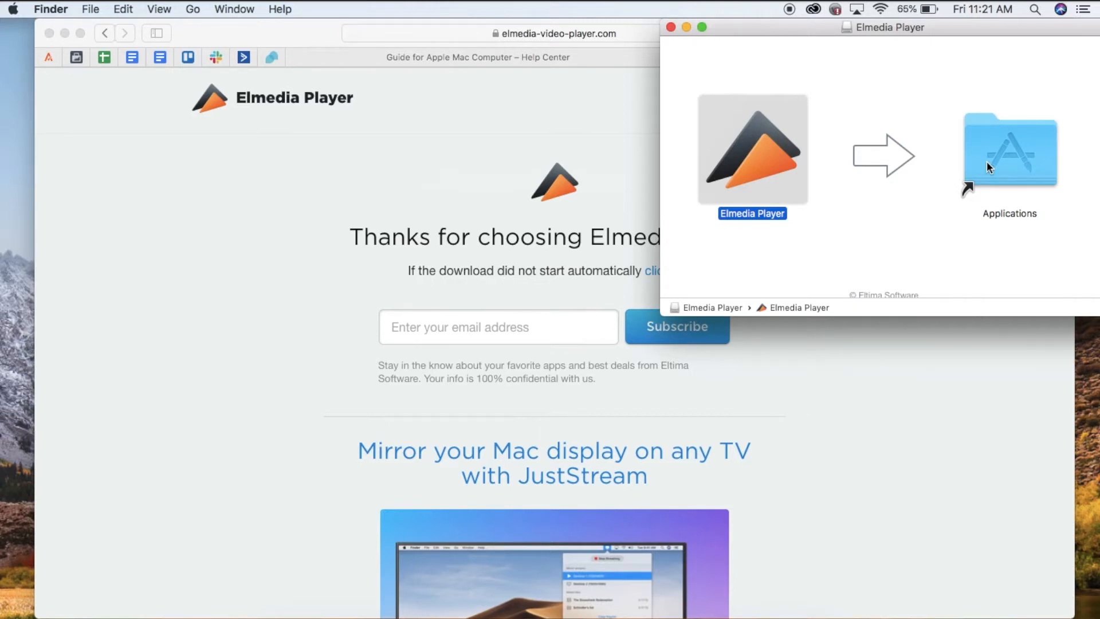
Launch Elmedia Player from the Applications folder, approving the internet-download security warning
double_click(1009, 140)
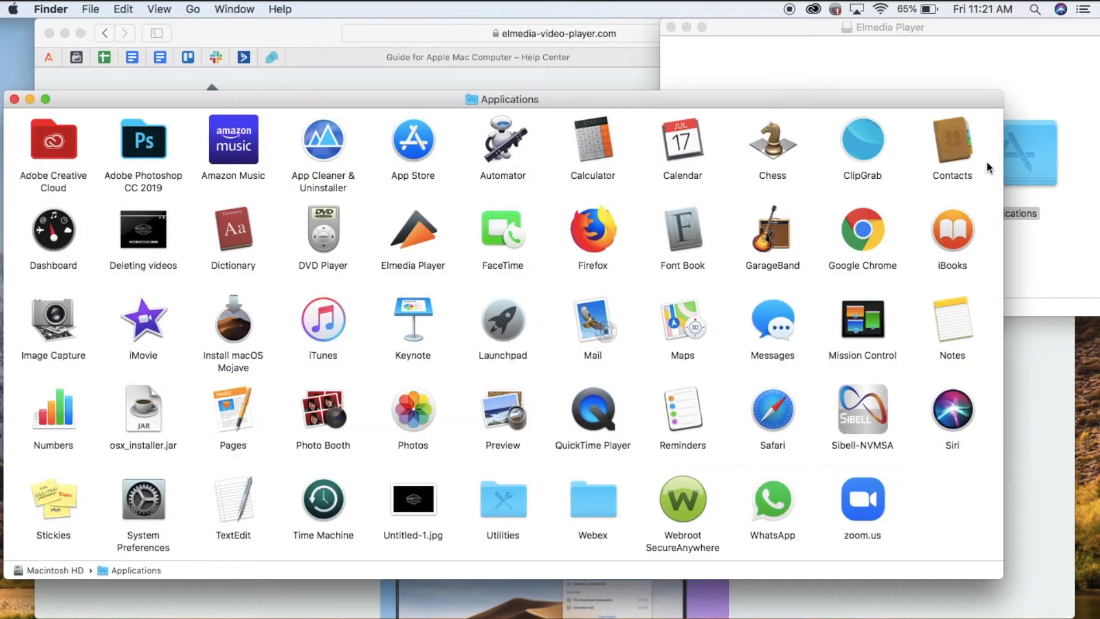
click(413, 233)
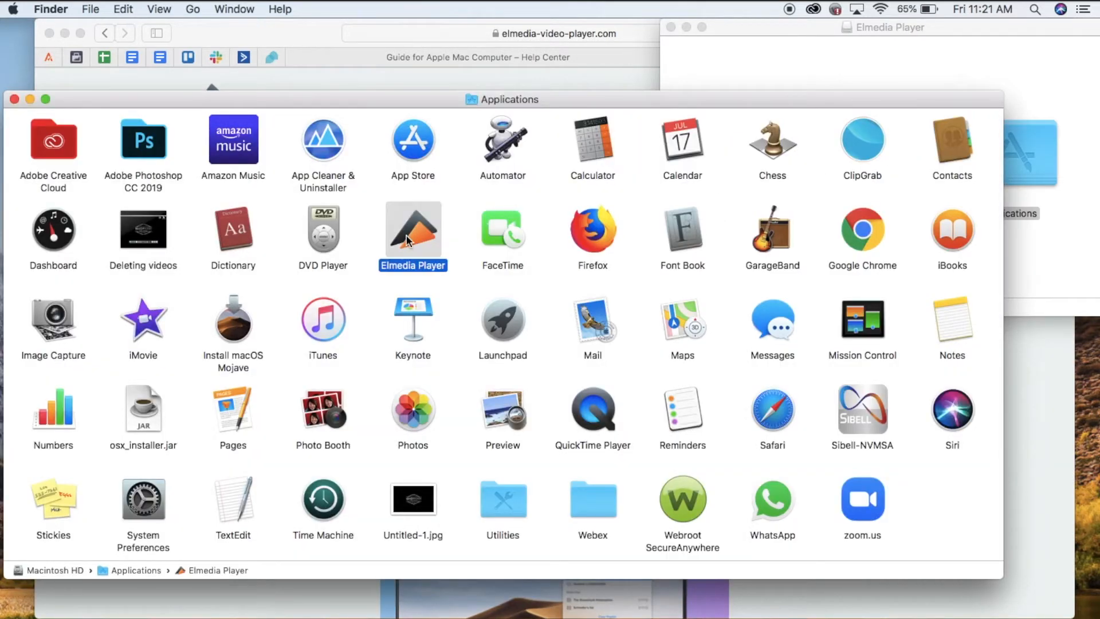
double_click(412, 232)
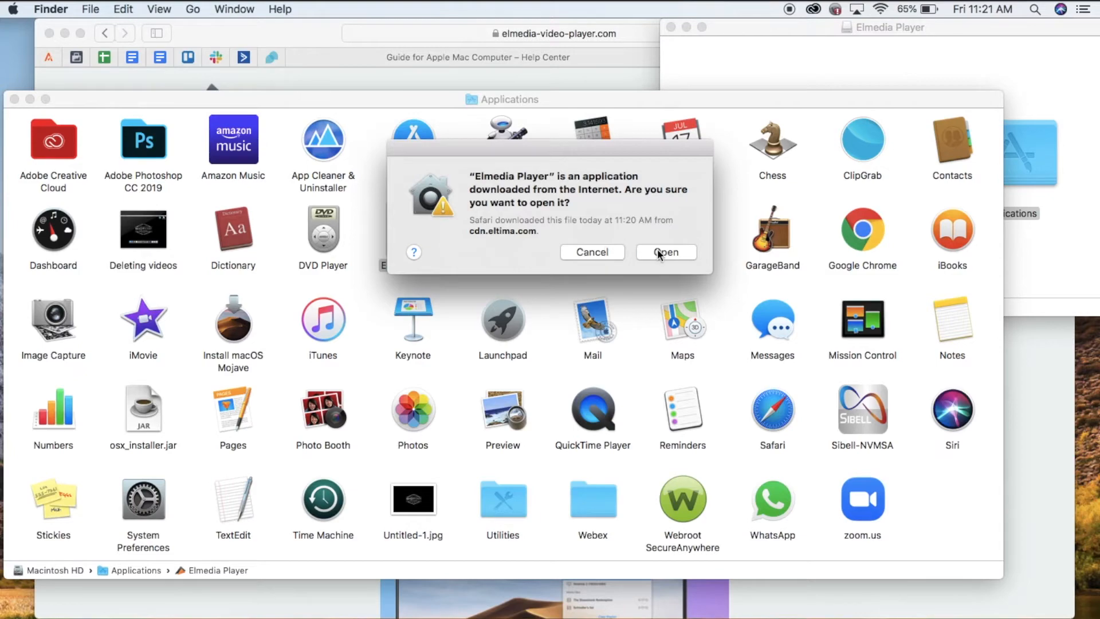
click(666, 252)
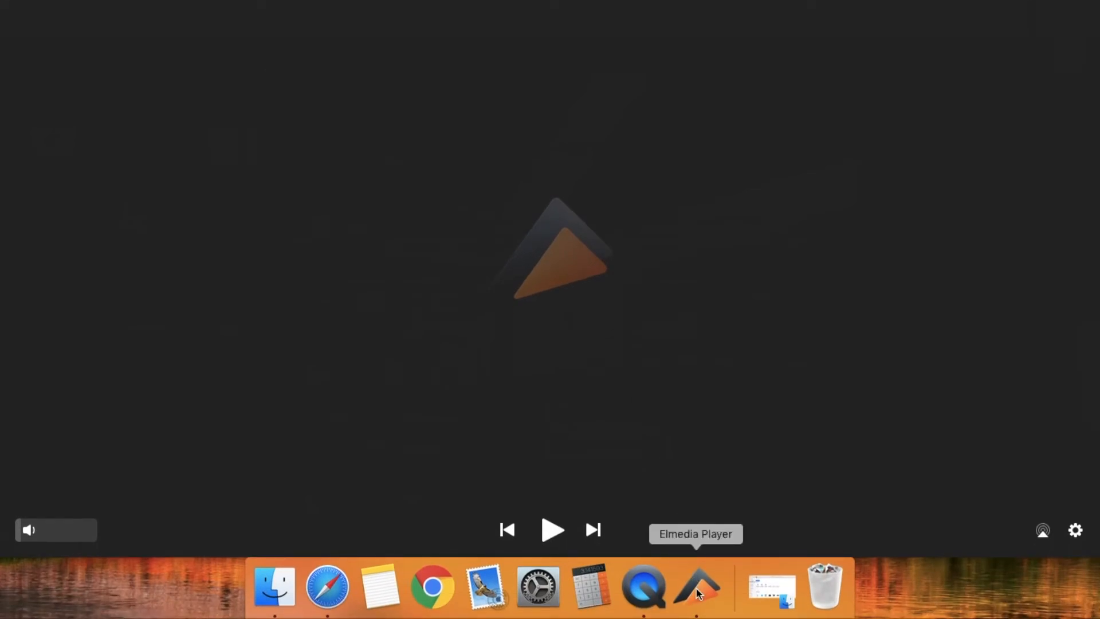
Set Elmedia Player to Keep in Dock from its Dock icon's Options menu
right_click(697, 587)
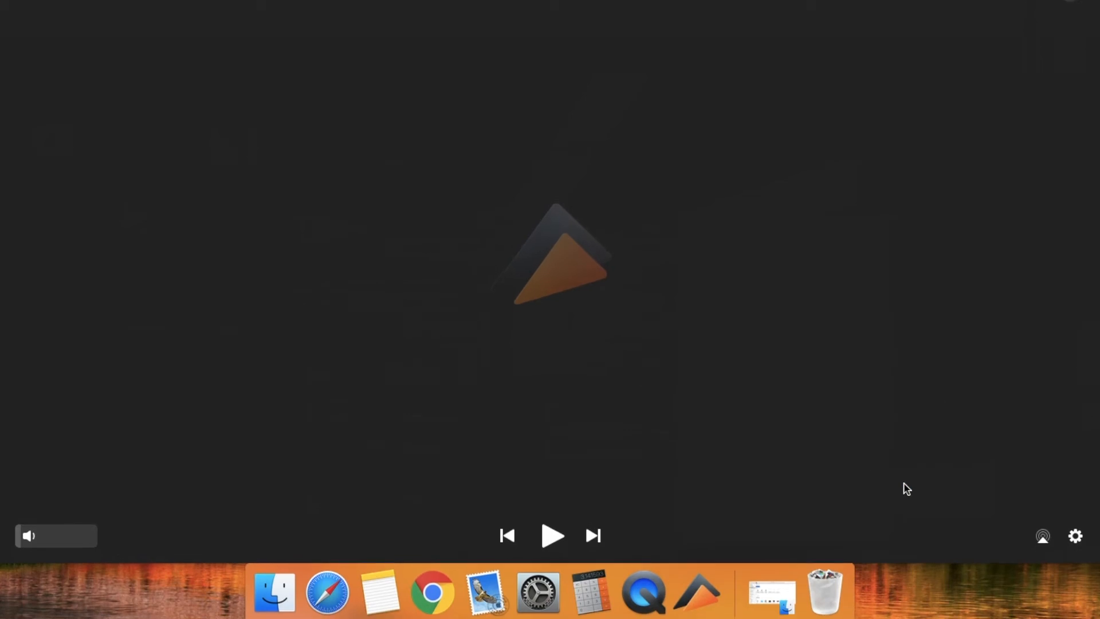
Open all five SHOT MP4 clips from the ShotKam SHOTKAM/07-24-2020 folder
click(135, 9)
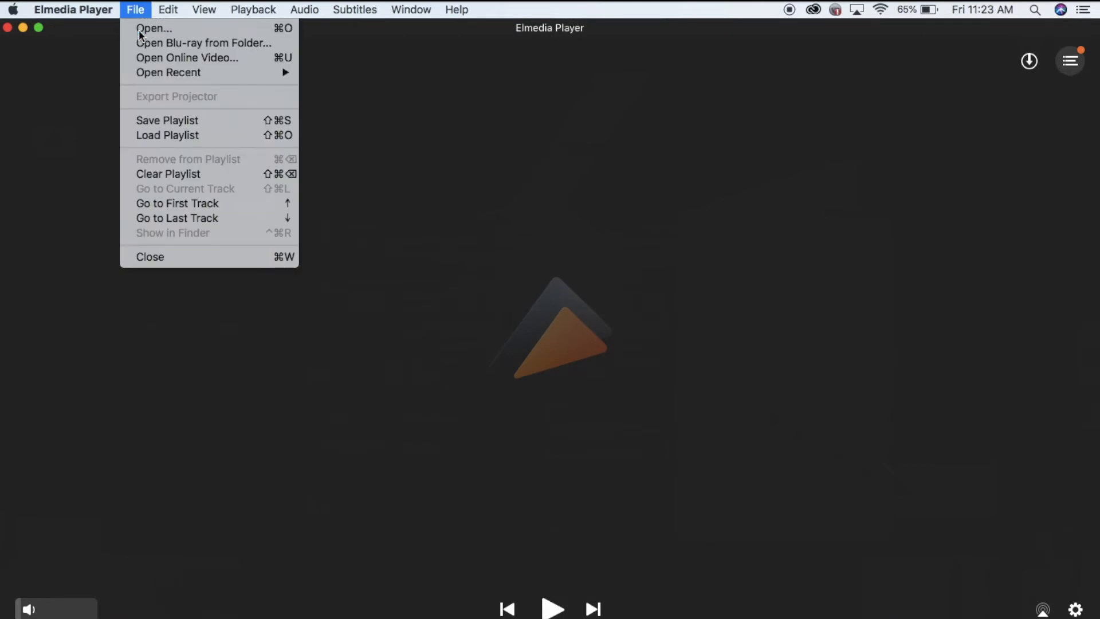
click(153, 28)
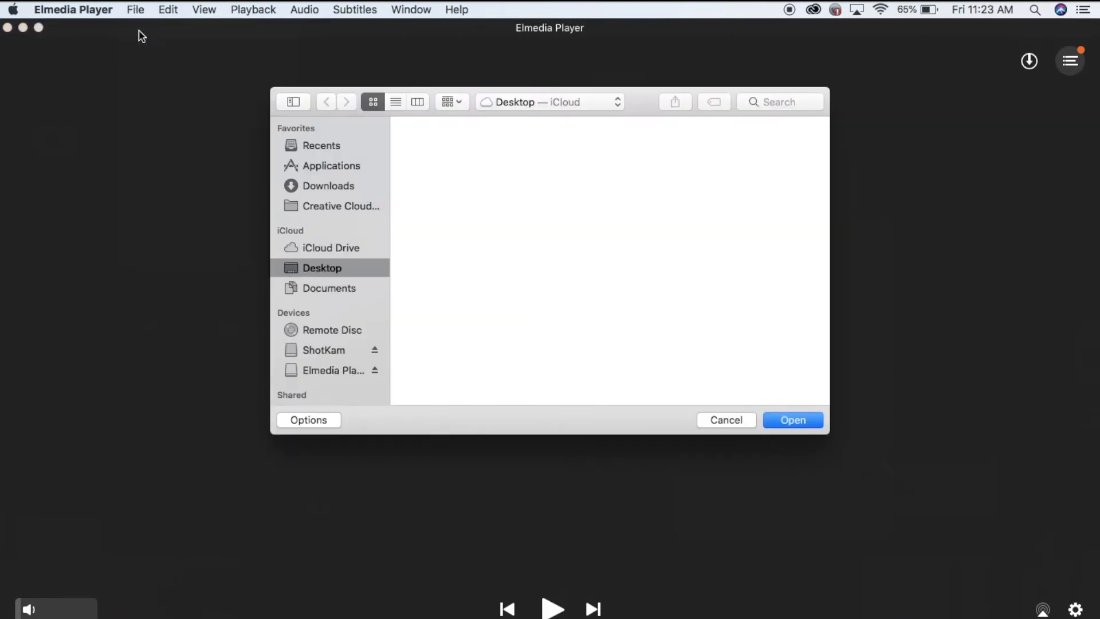
mouse_move(344, 325)
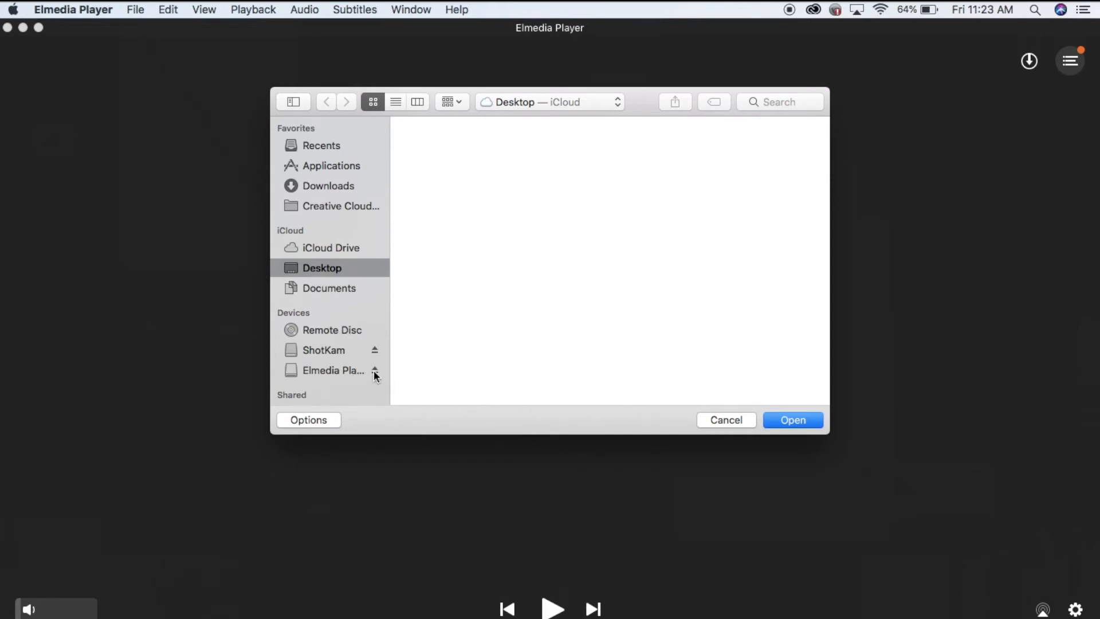
click(324, 350)
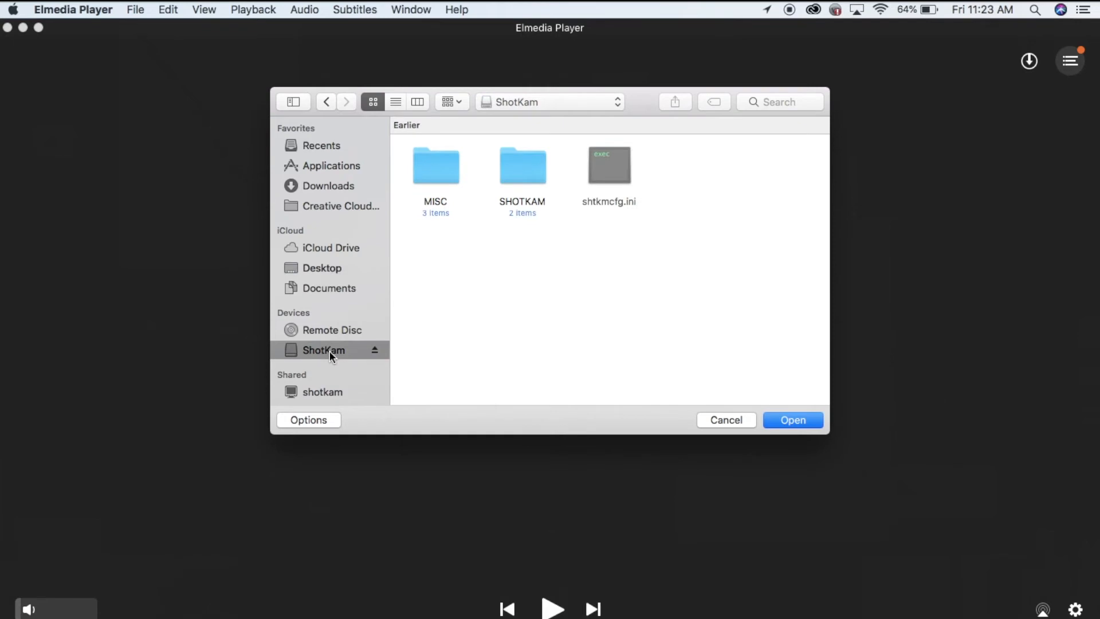
mouse_move(534, 175)
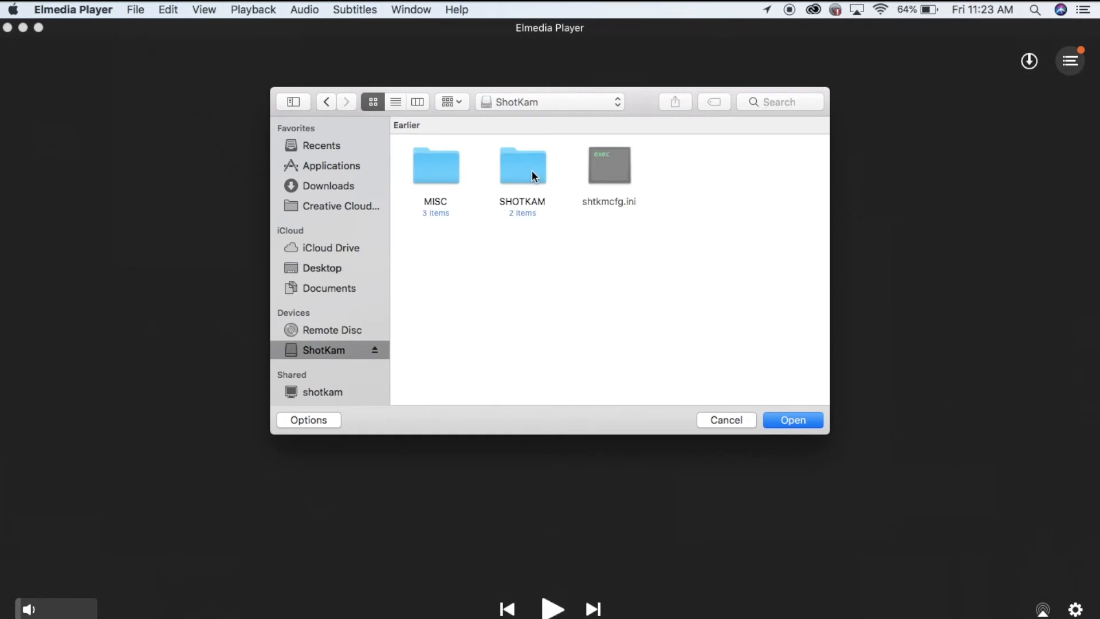
double_click(522, 166)
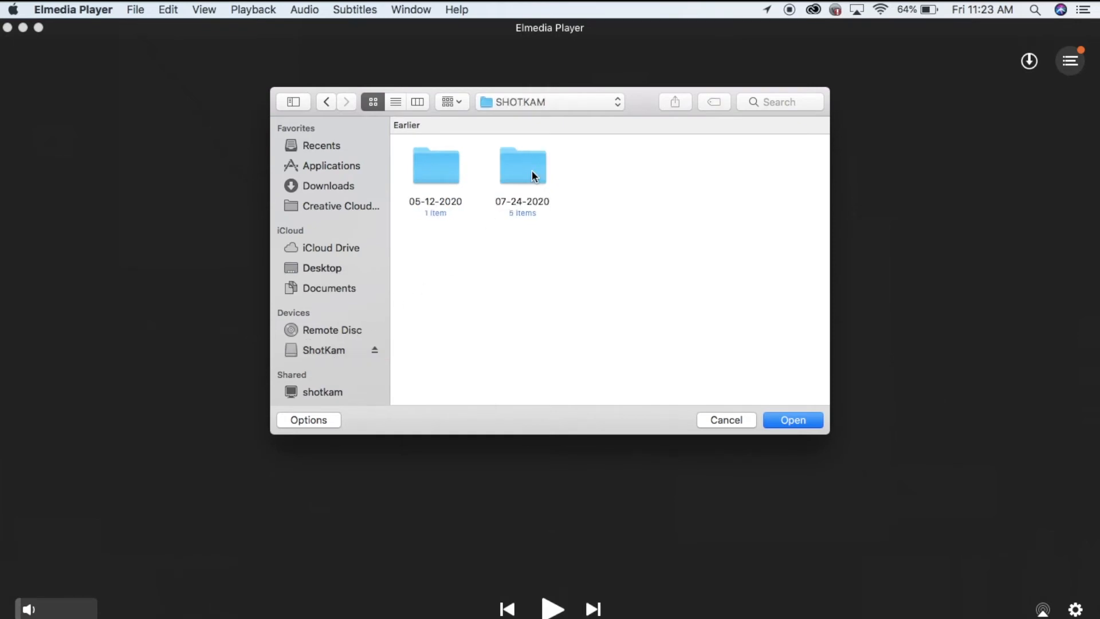
double_click(522, 166)
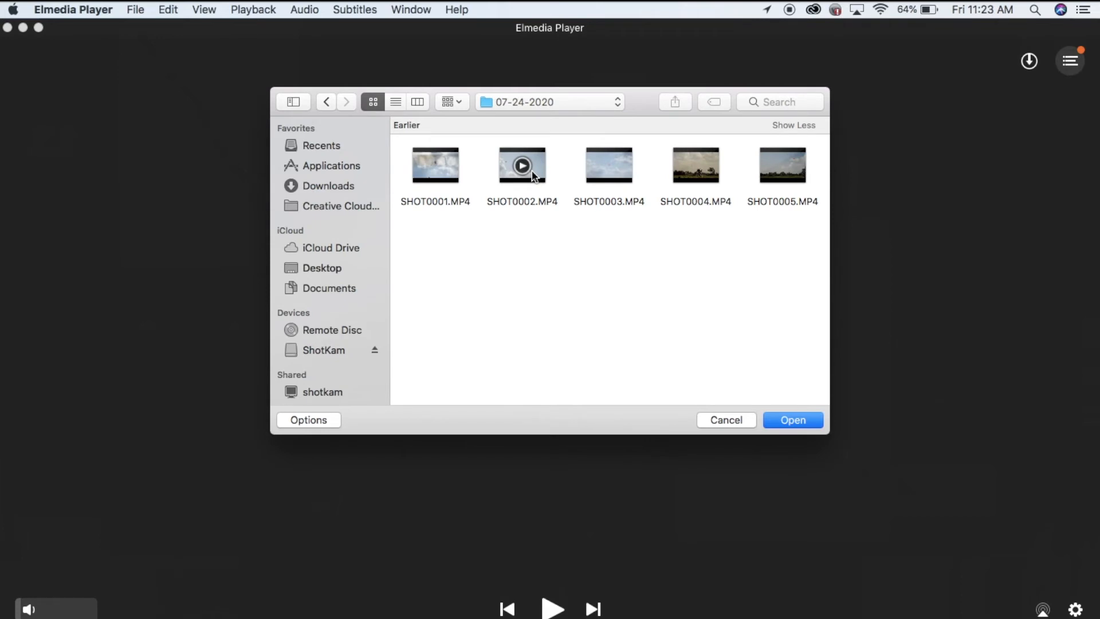
mouse_move(796, 246)
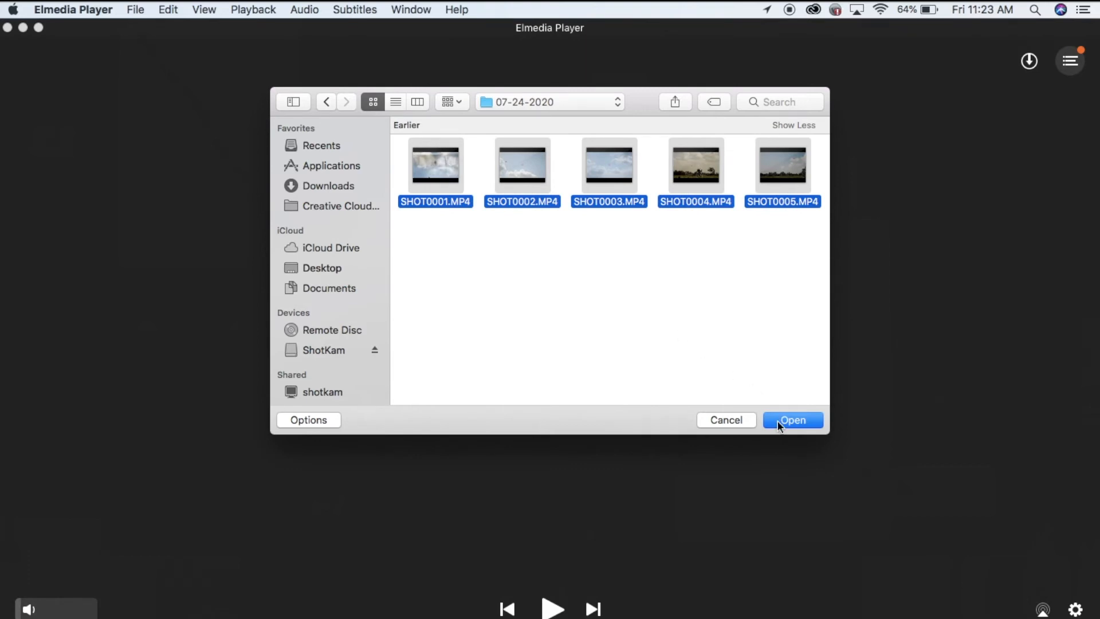
click(792, 419)
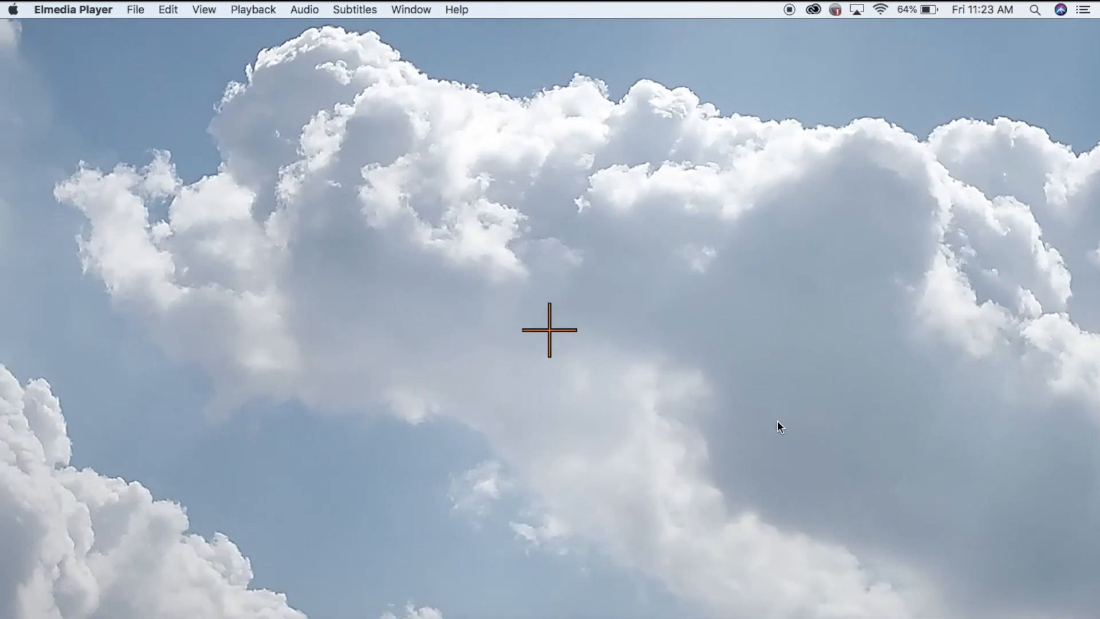
Pause and resume SHOT0001.MP4, step it frame by frame, then close the player window
key(space)
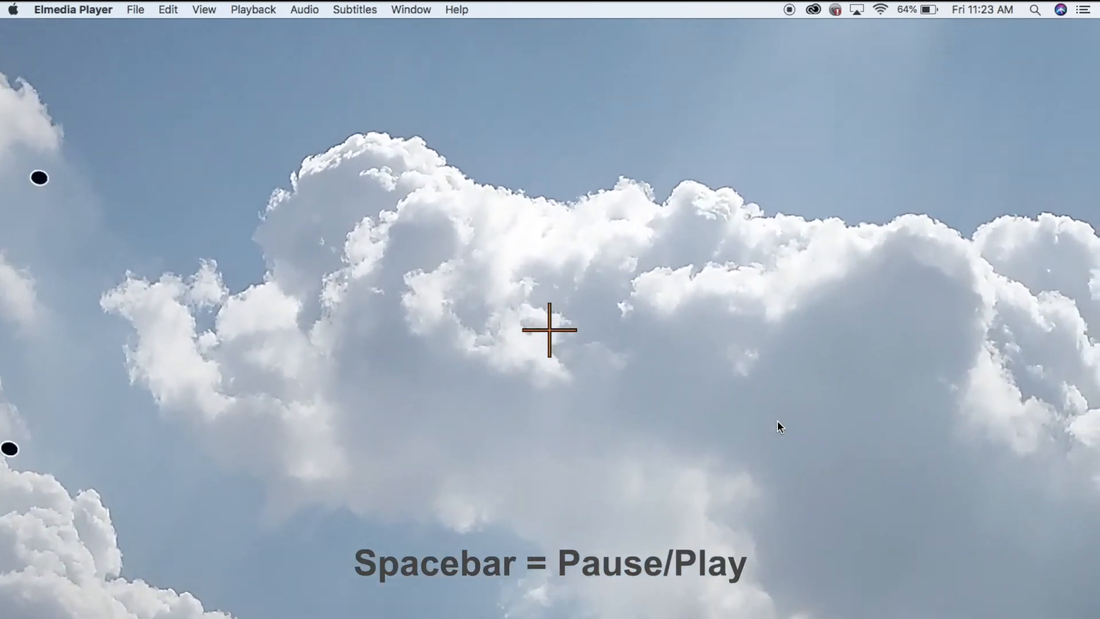
key(space)
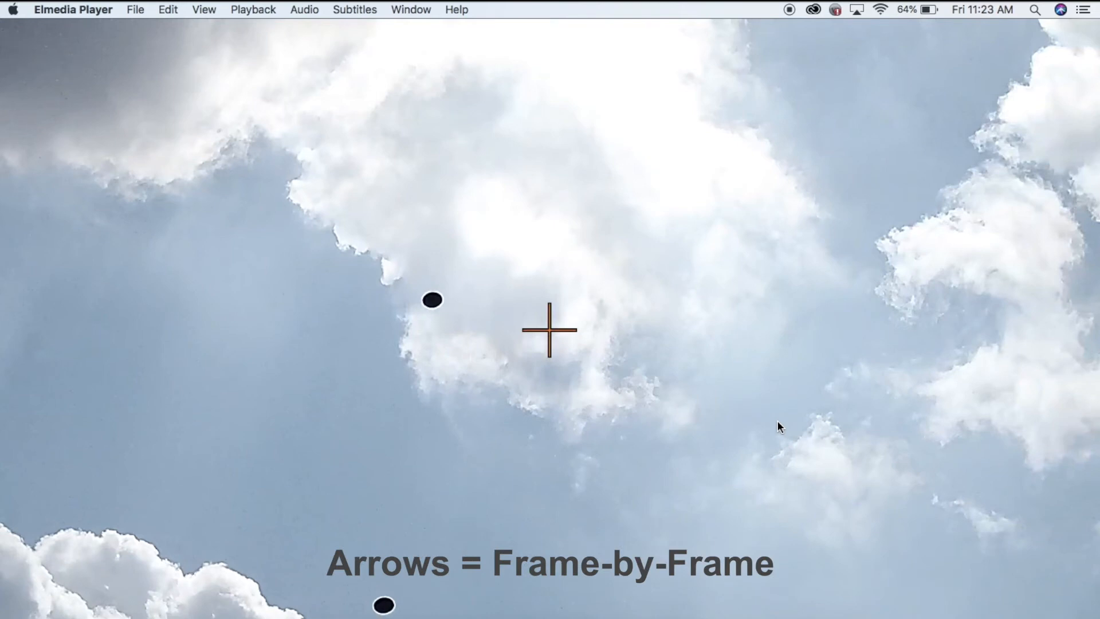
key(Right)
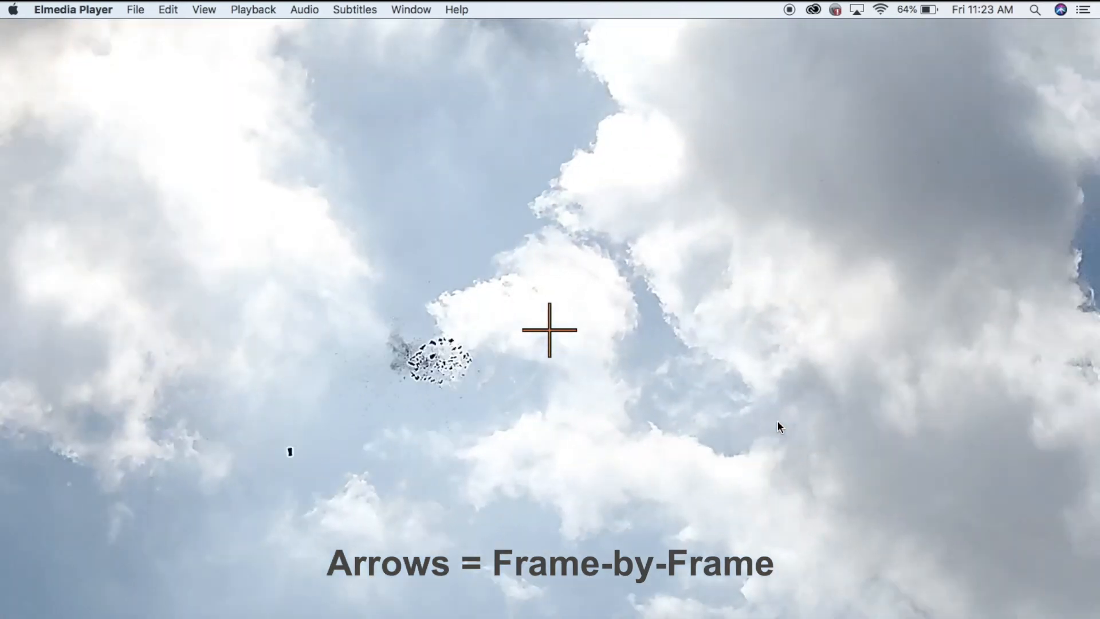
key(Right)
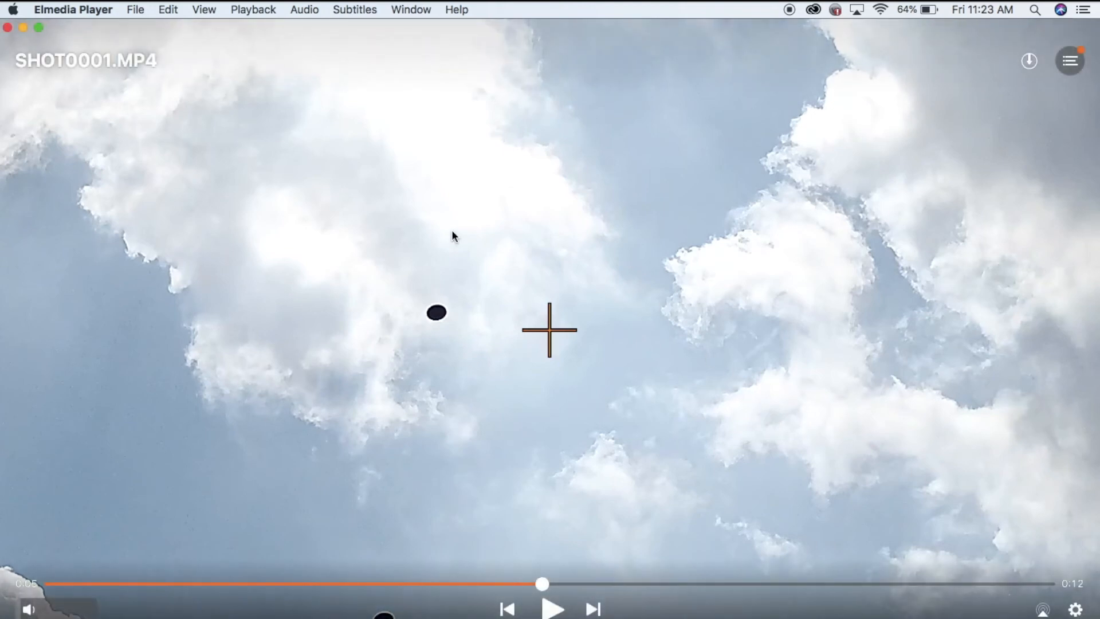
mouse_move(10, 28)
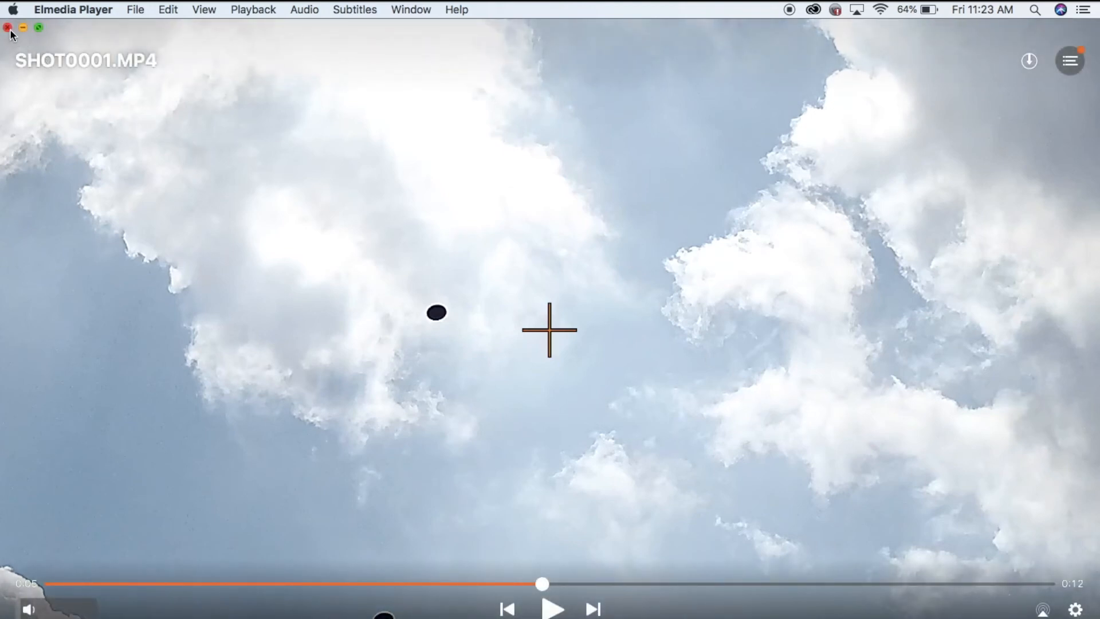
click(7, 28)
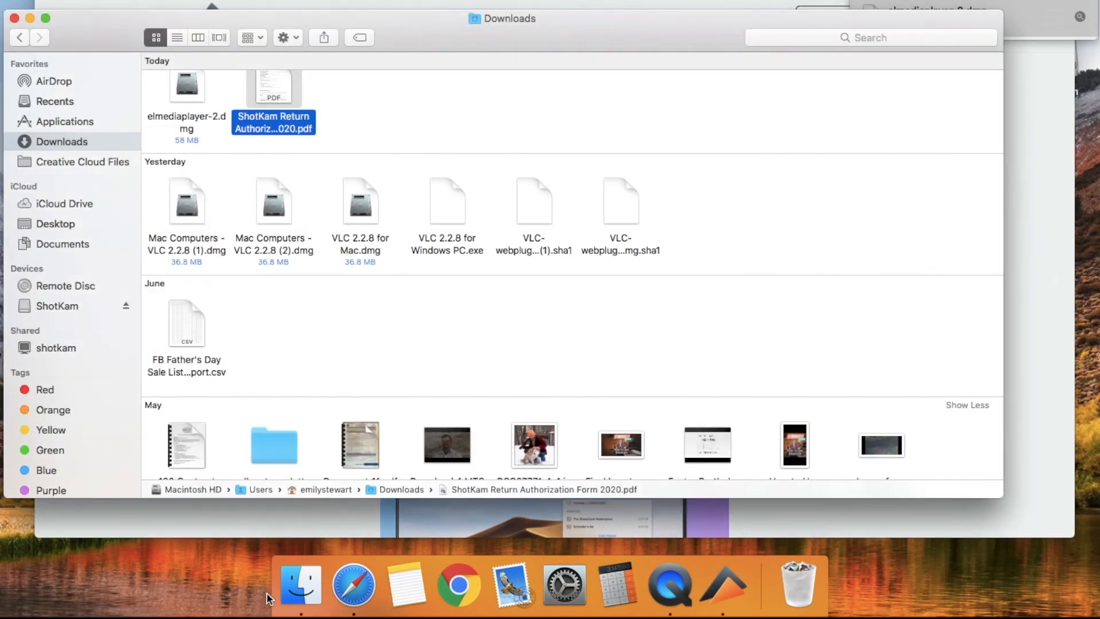
mouse_move(82, 309)
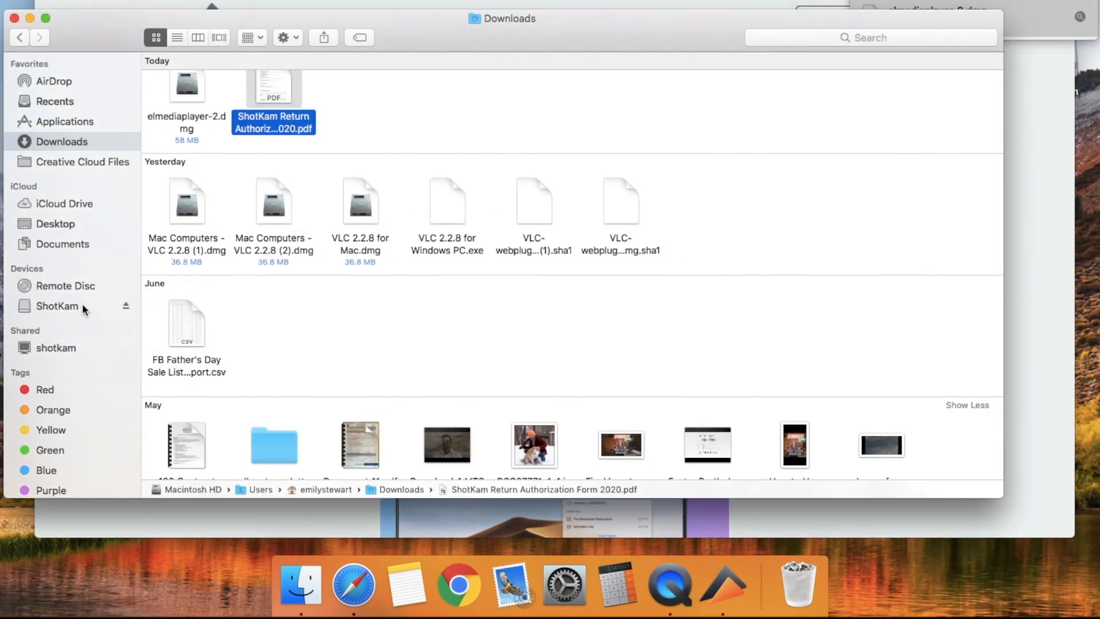
mouse_move(126, 307)
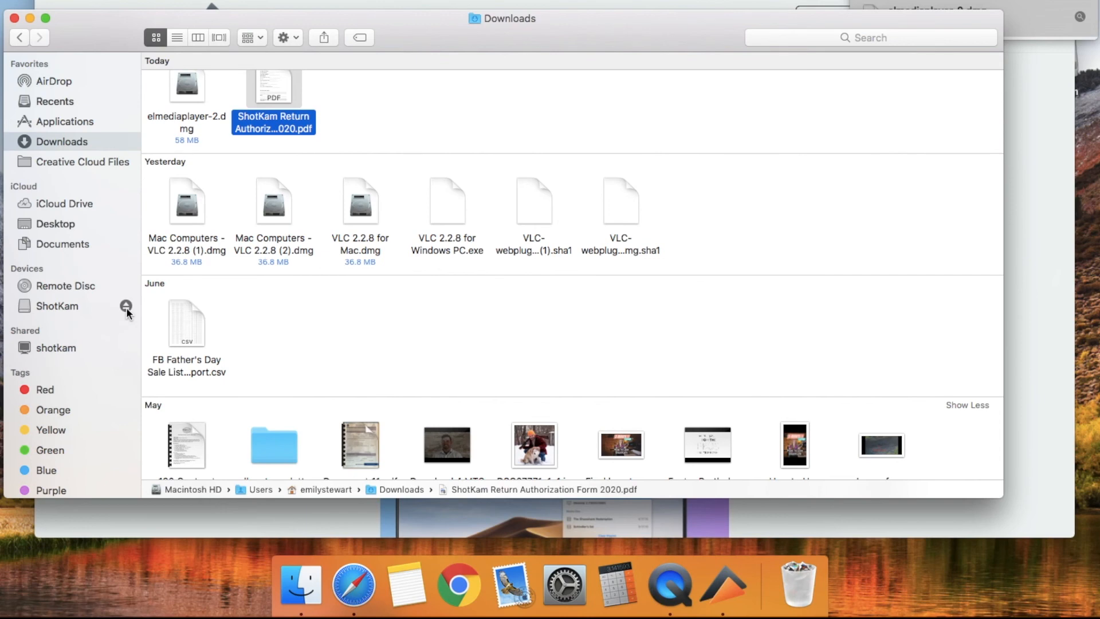